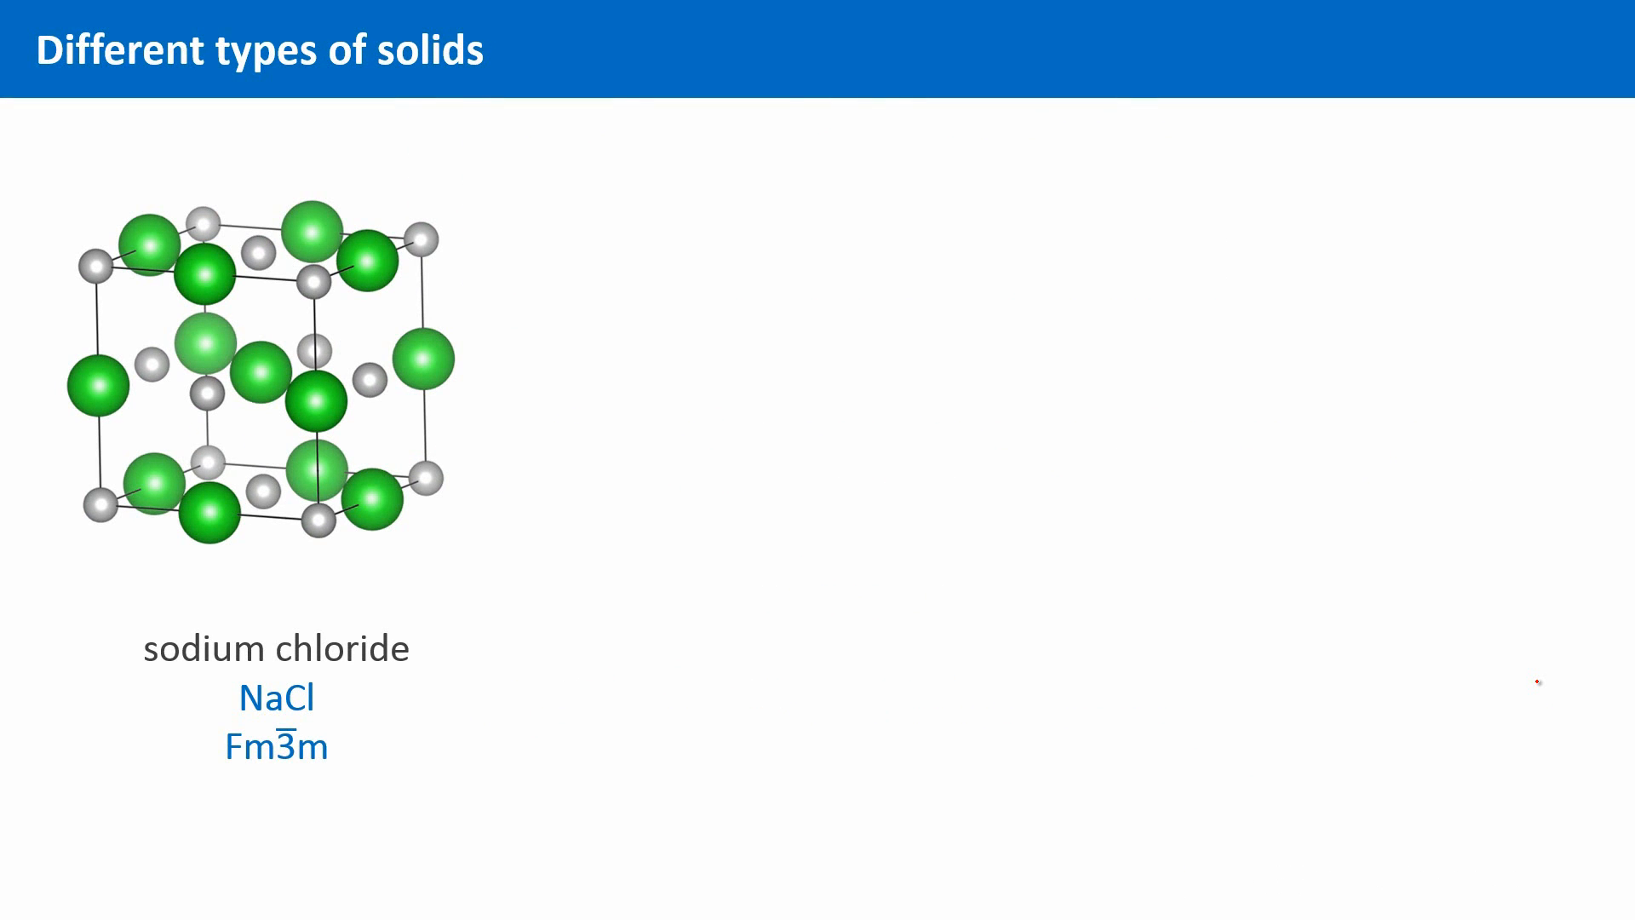
mouse_move(428, 133)
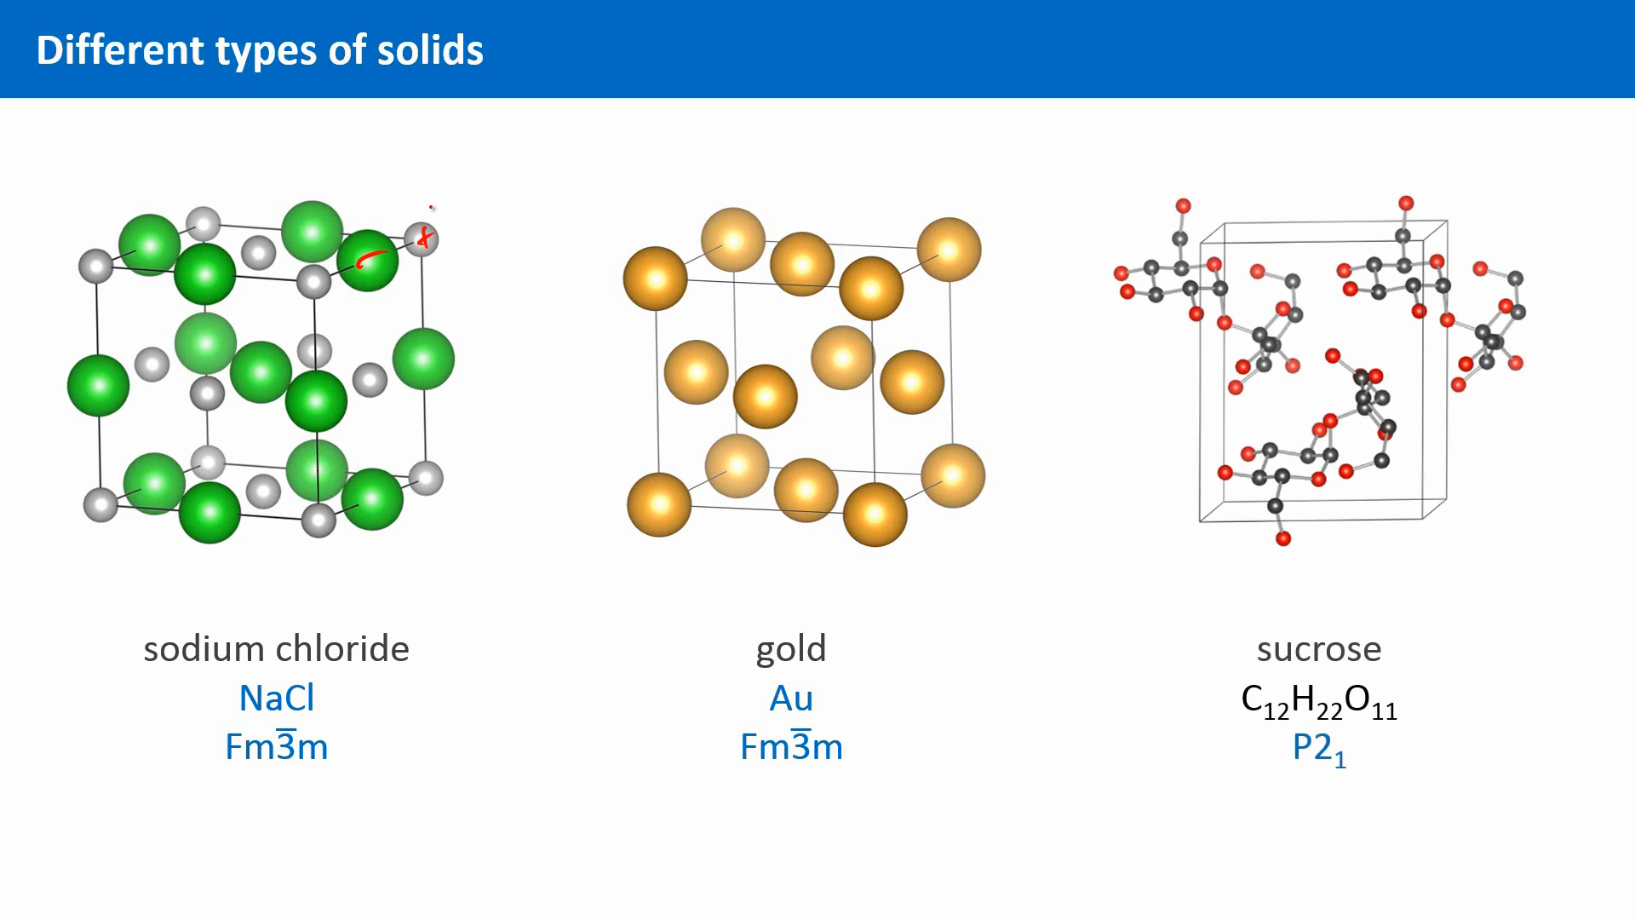
Reveal the gold and sucrose structures beside sodium chloride for side-by-side comparison
key(Right)
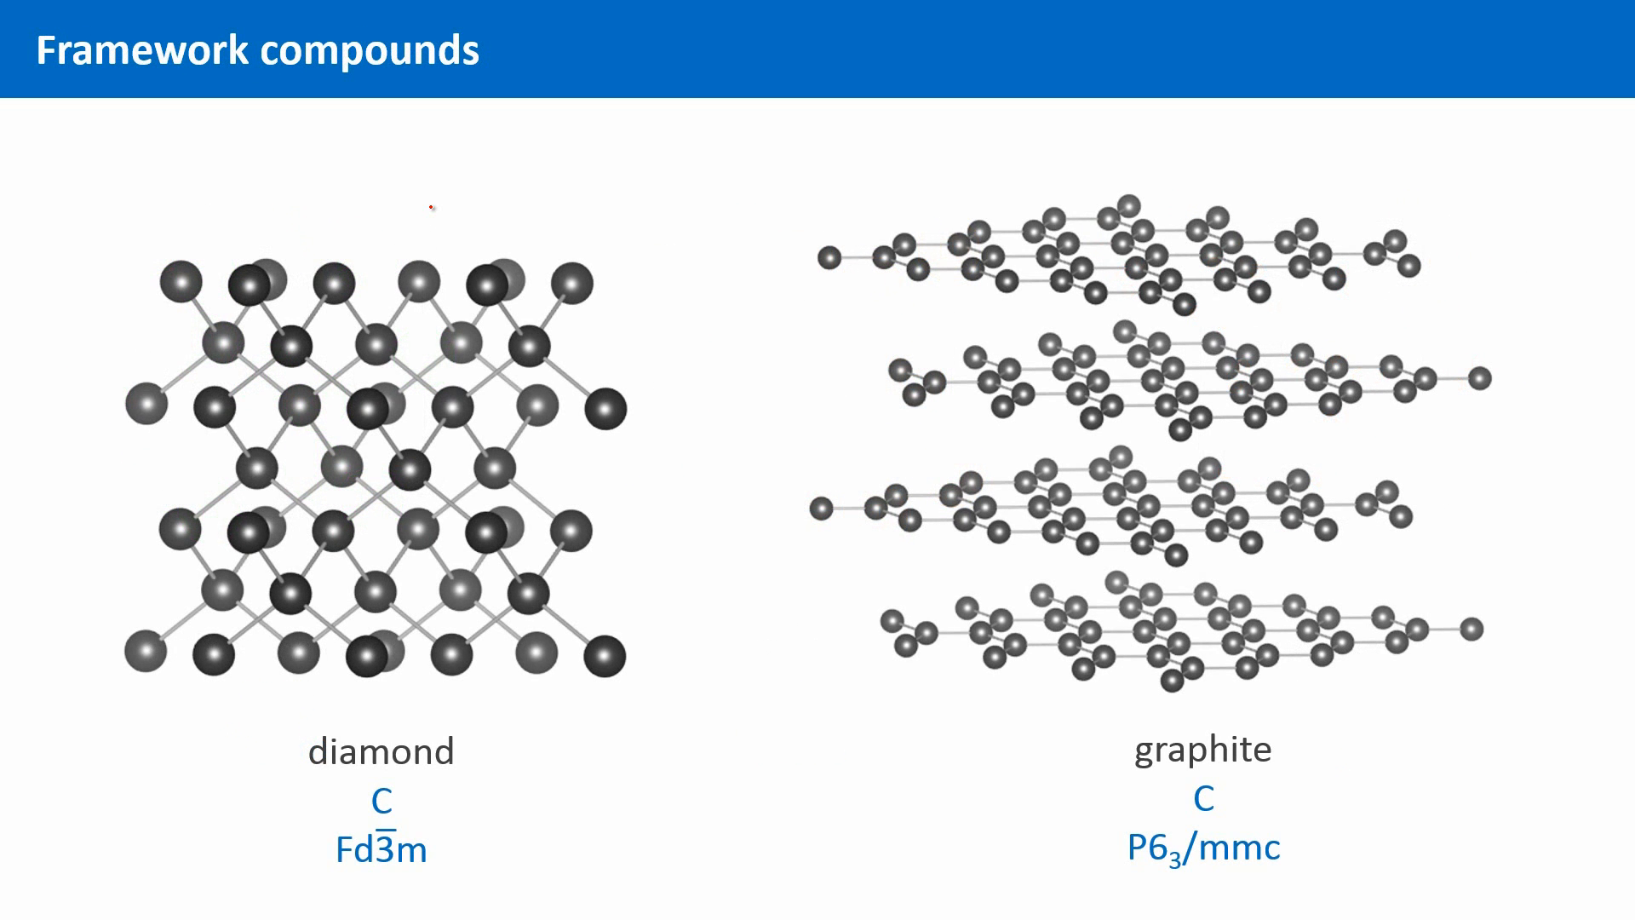
mouse_move(172, 530)
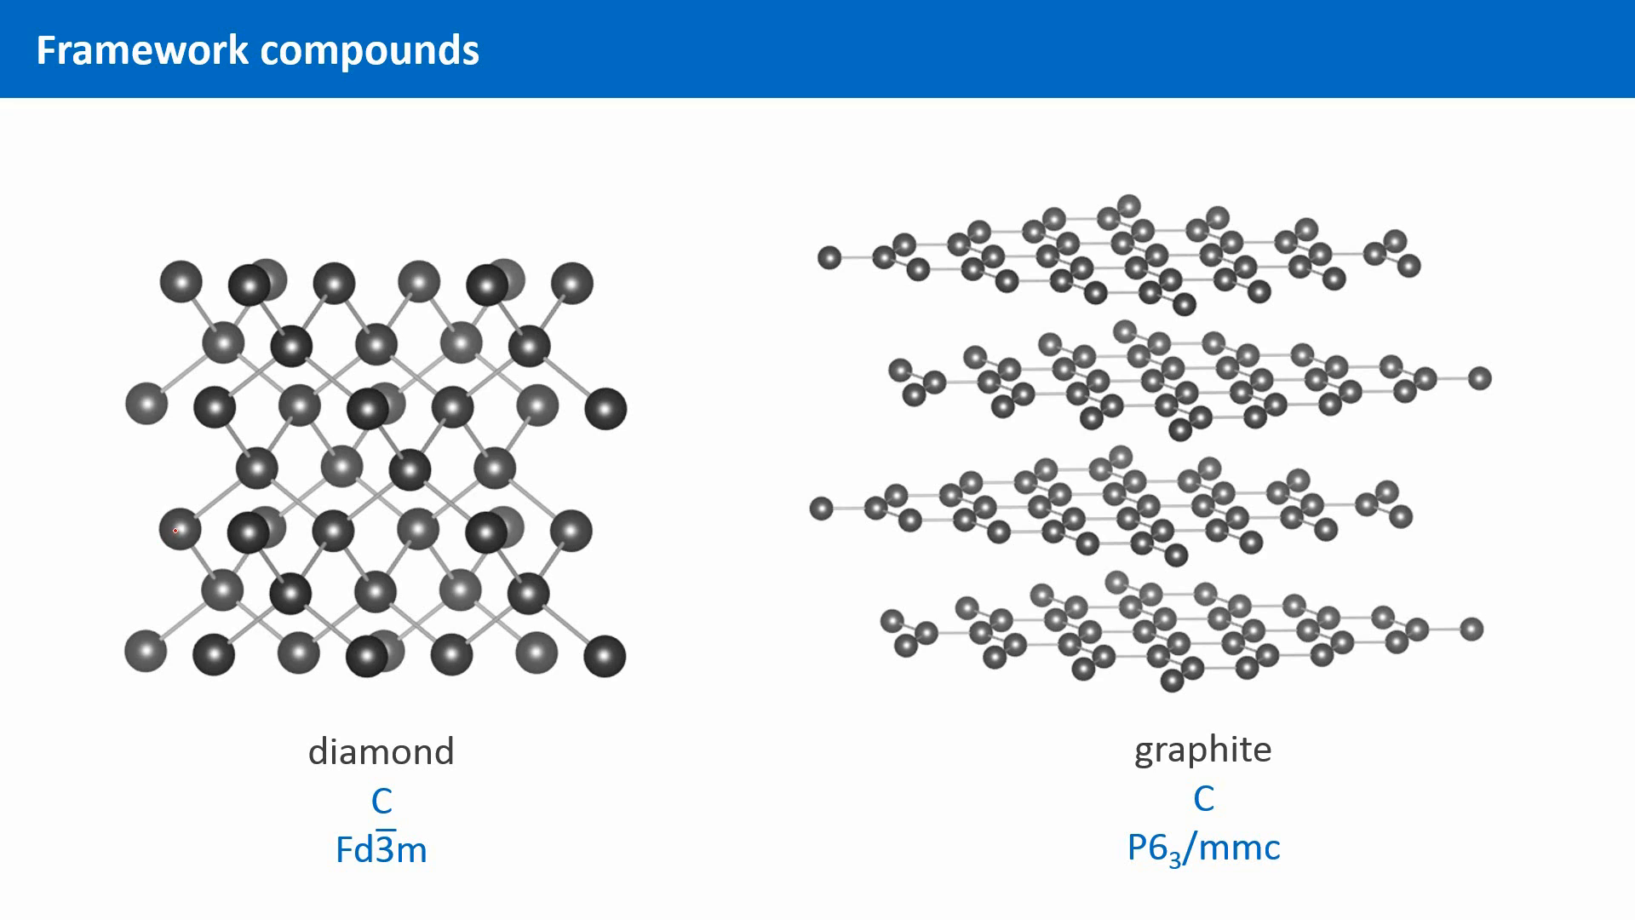